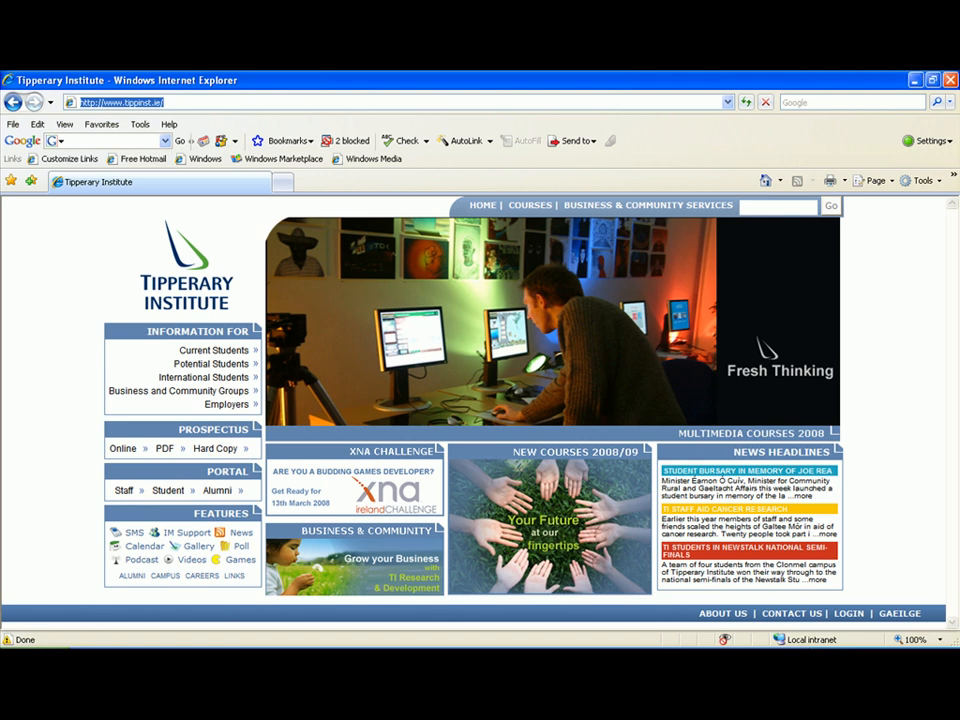
Enter java.sun in the address bar to load java.sun.com
text(java.sun.com/)
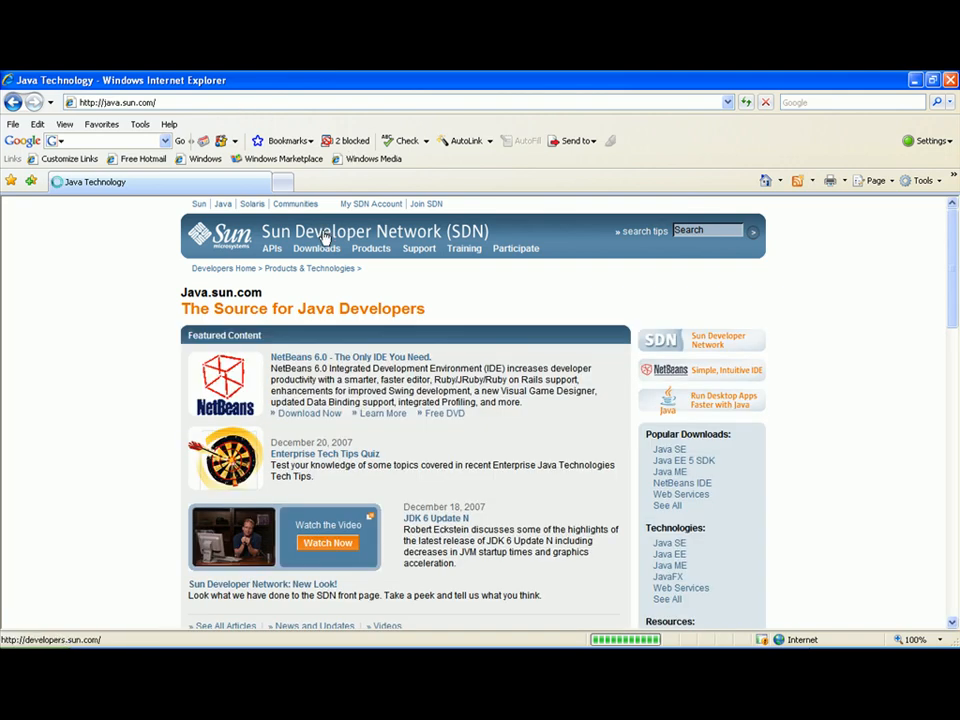
Go to the Sun Developer Network Downloads page and scroll to its categories
click(316, 248)
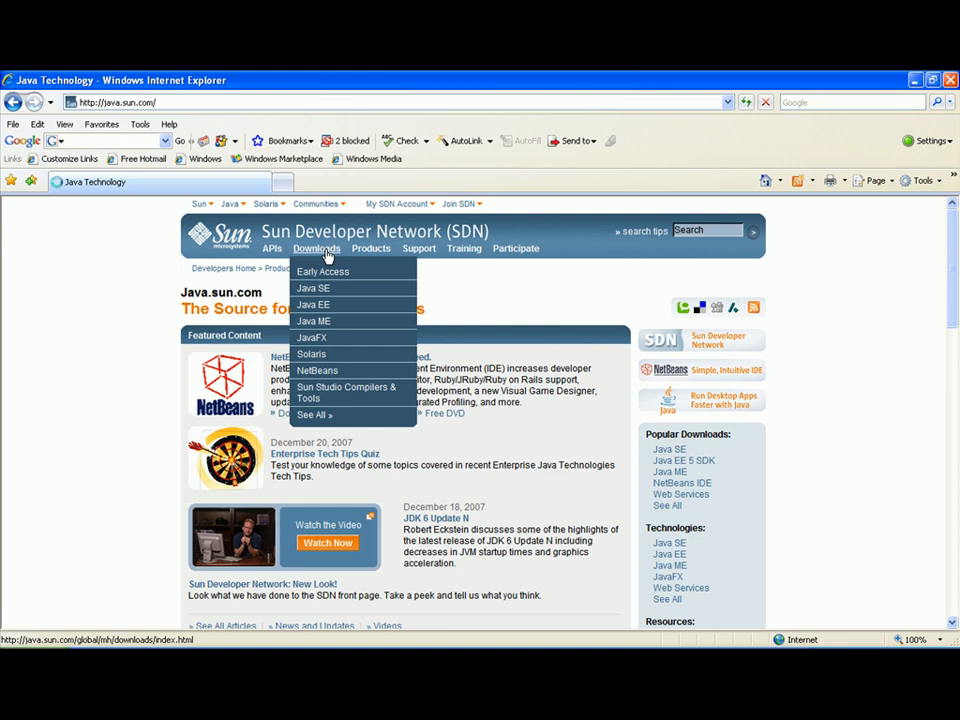
click(316, 248)
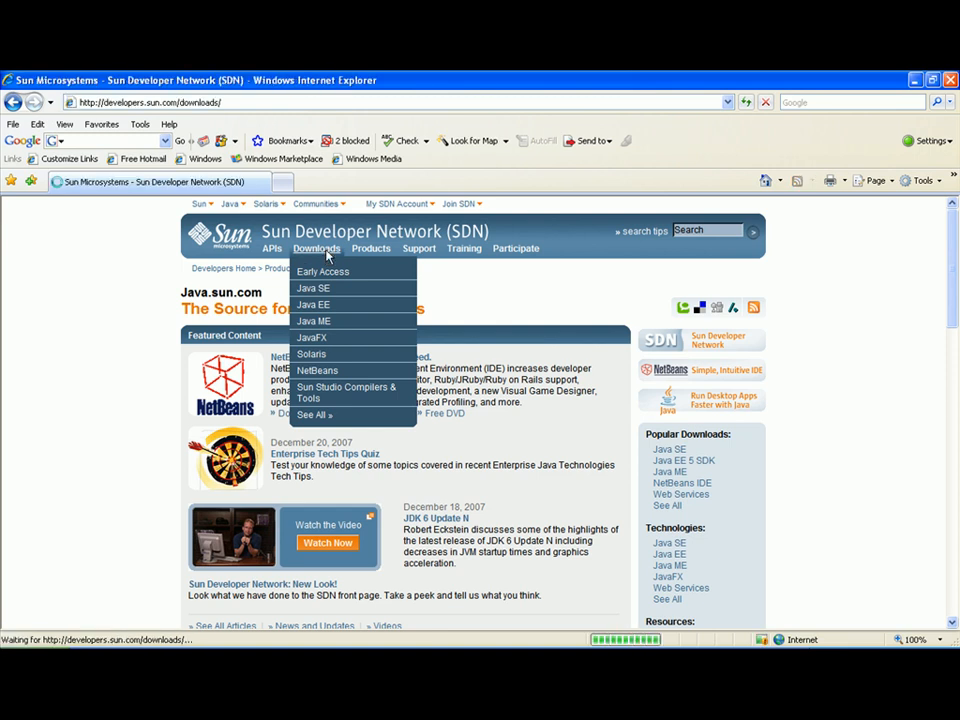
mouse_move(325, 291)
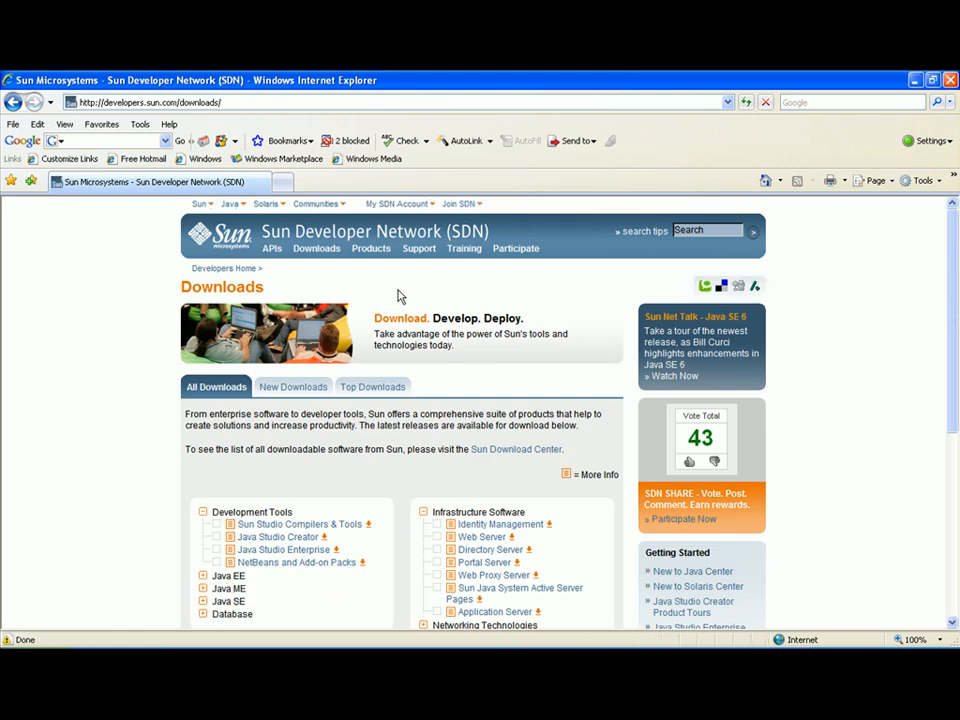
scroll(down, 3)
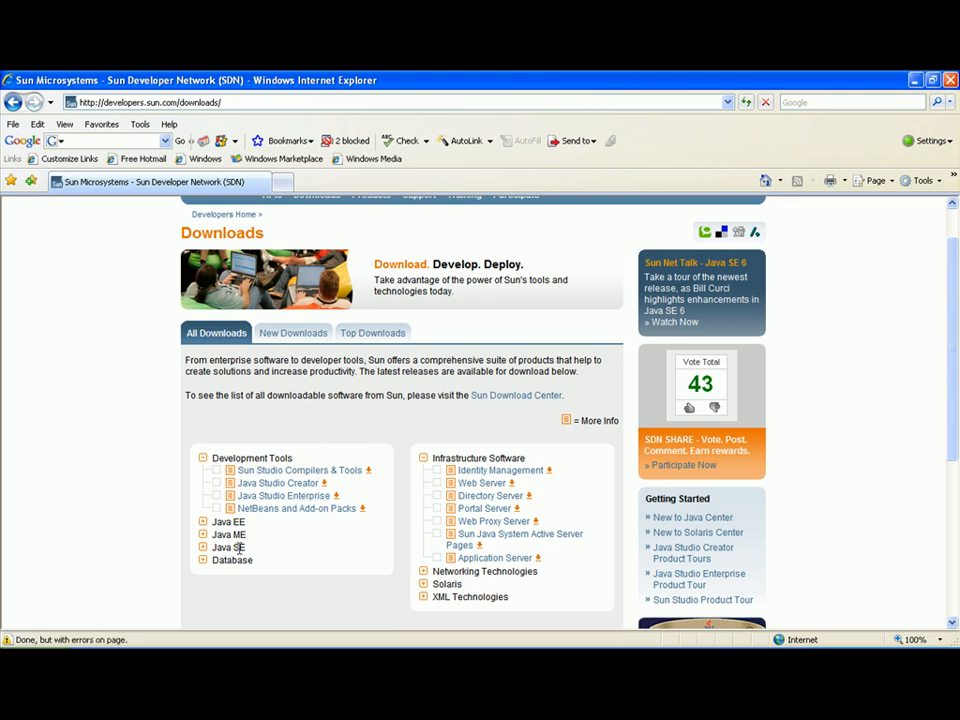
mouse_move(320, 333)
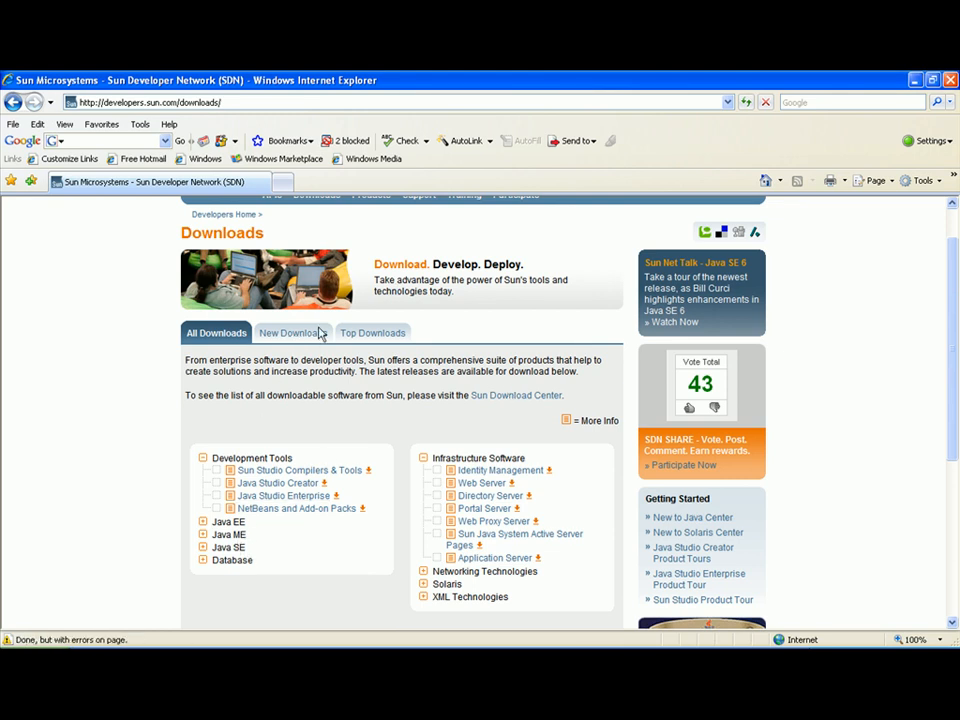
mouse_move(209, 560)
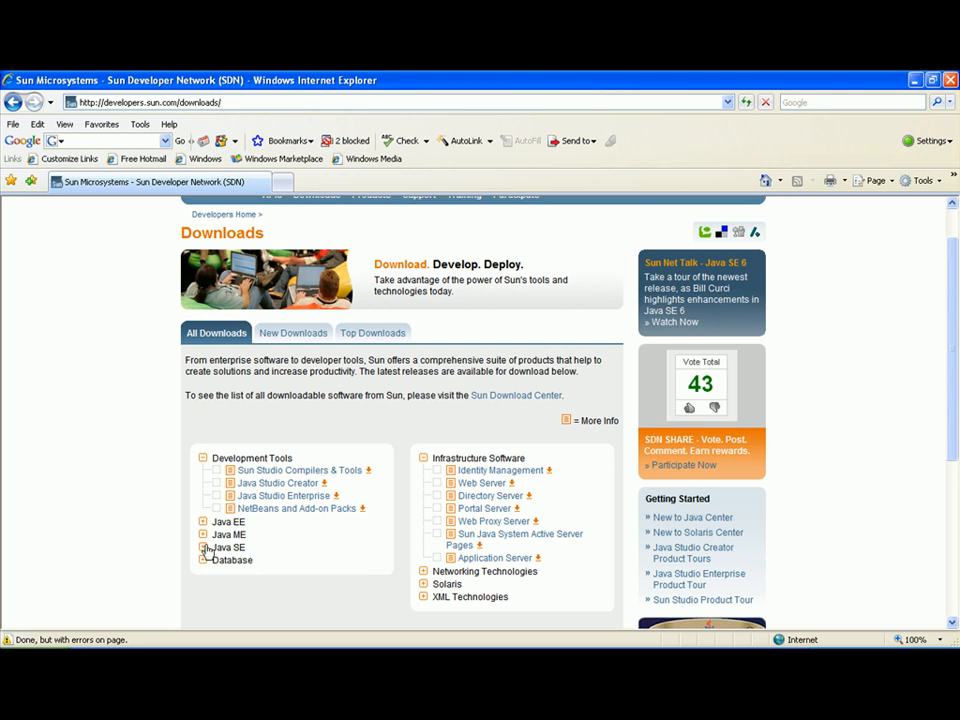
Open the Java SE downloads and scroll to JDK 6 Update 3
click(205, 548)
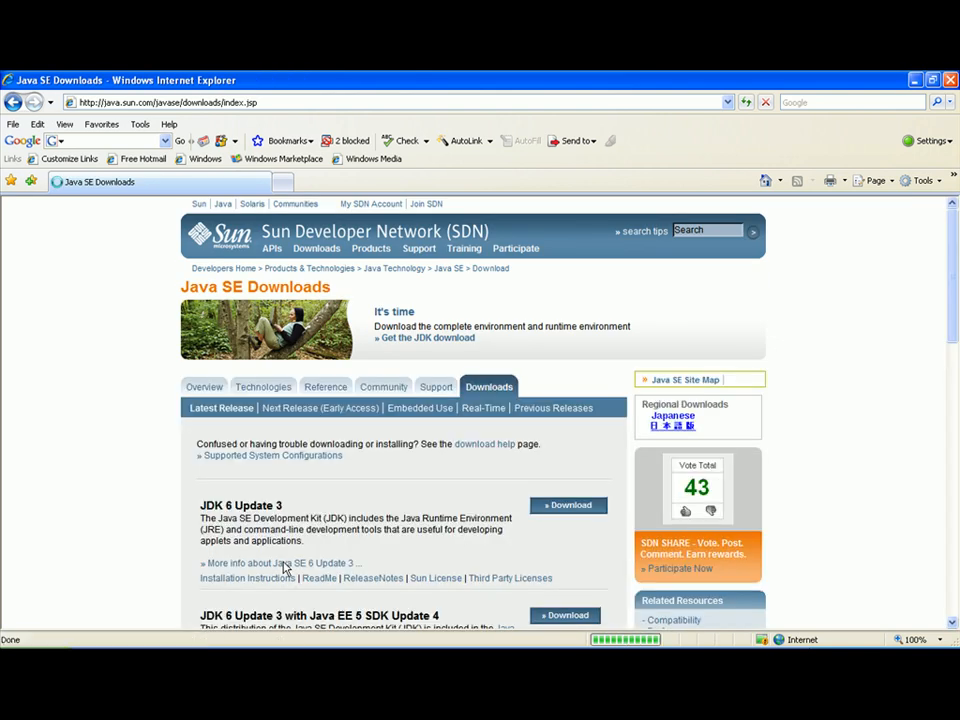
scroll(down, 3)
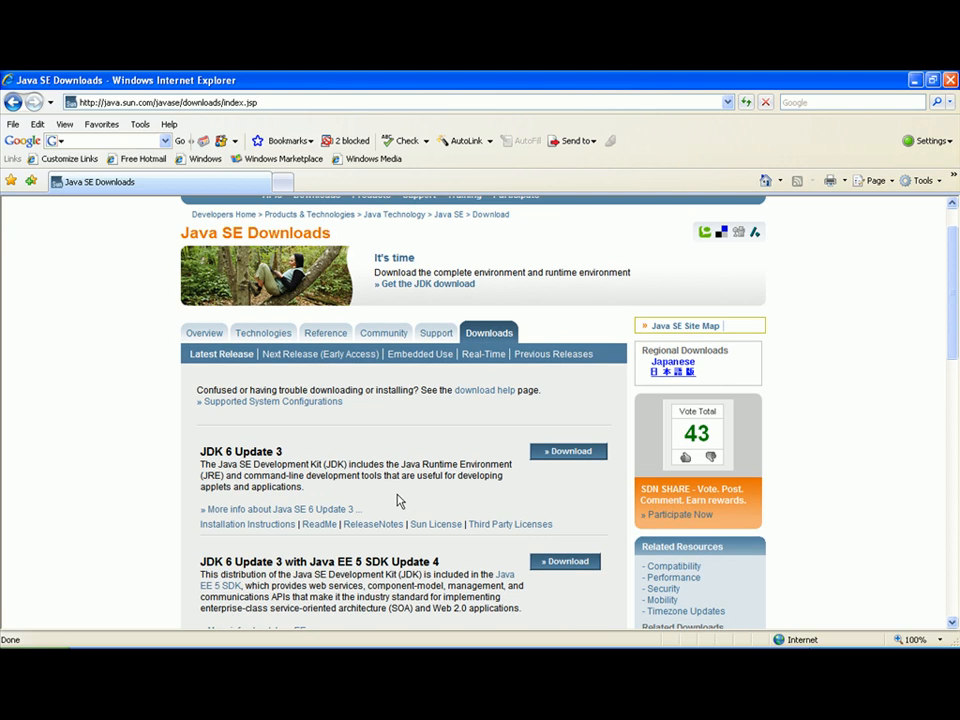
mouse_move(456, 305)
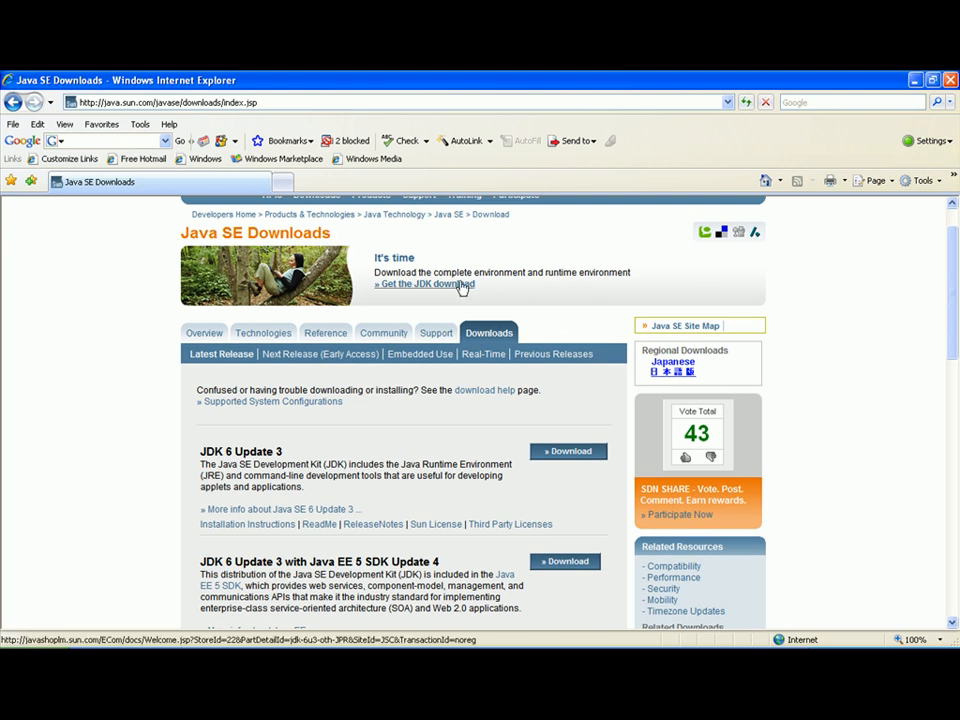
Get the JDK 6 Update 3 download, allowing nonsecure page items to display
click(424, 283)
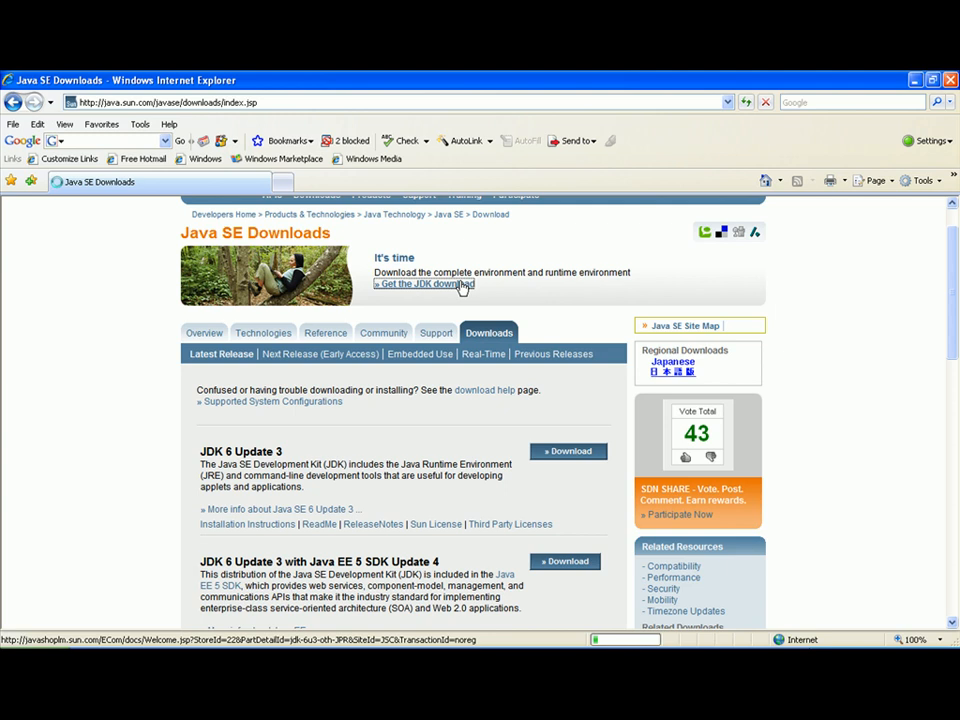
scroll(down, 3)
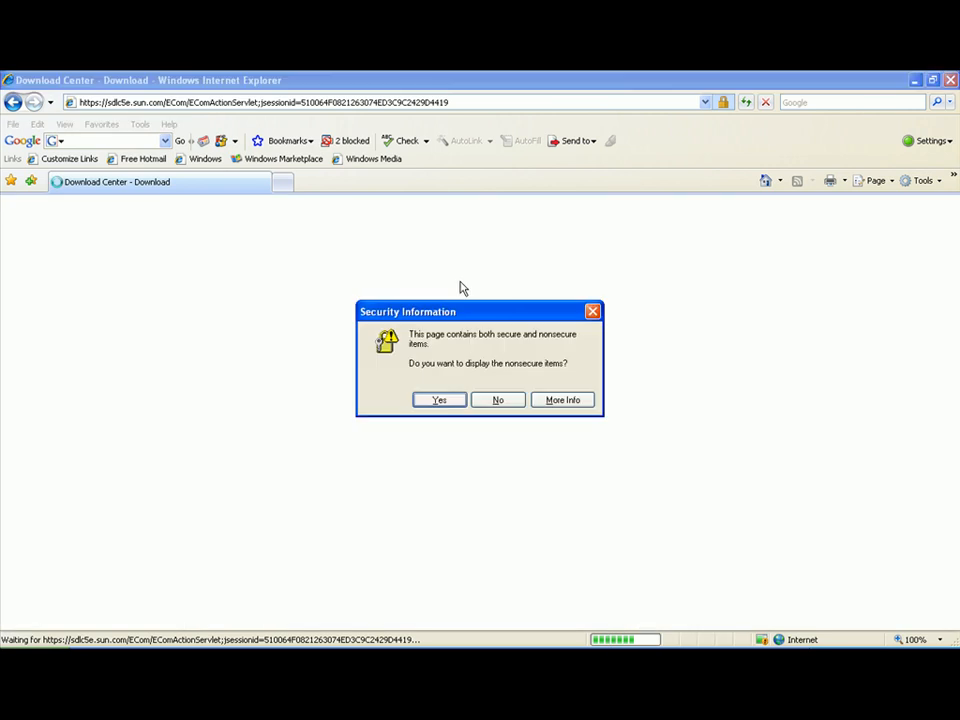
click(438, 399)
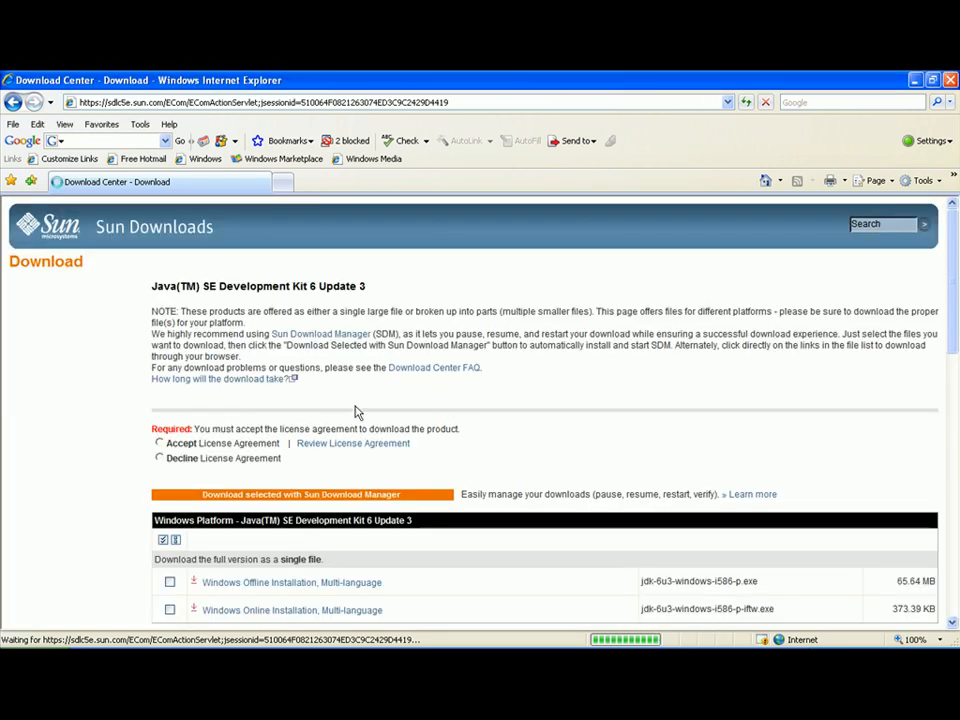
Accept the license and pick the Windows Offline Installation, Multi-language installer
click(159, 443)
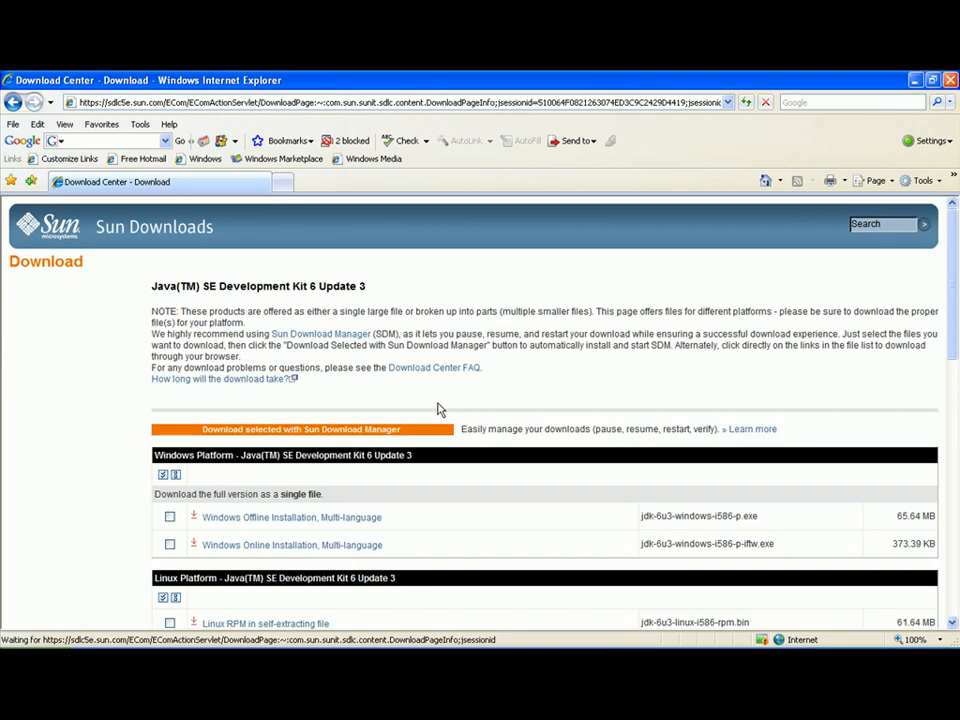
scroll(down, 3)
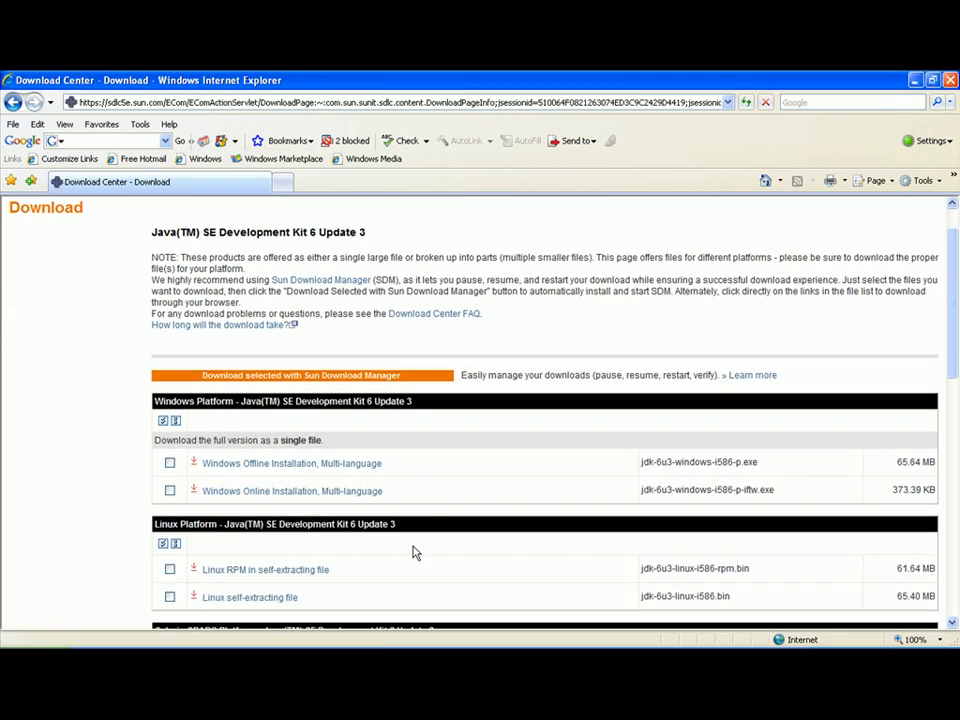
mouse_move(327, 477)
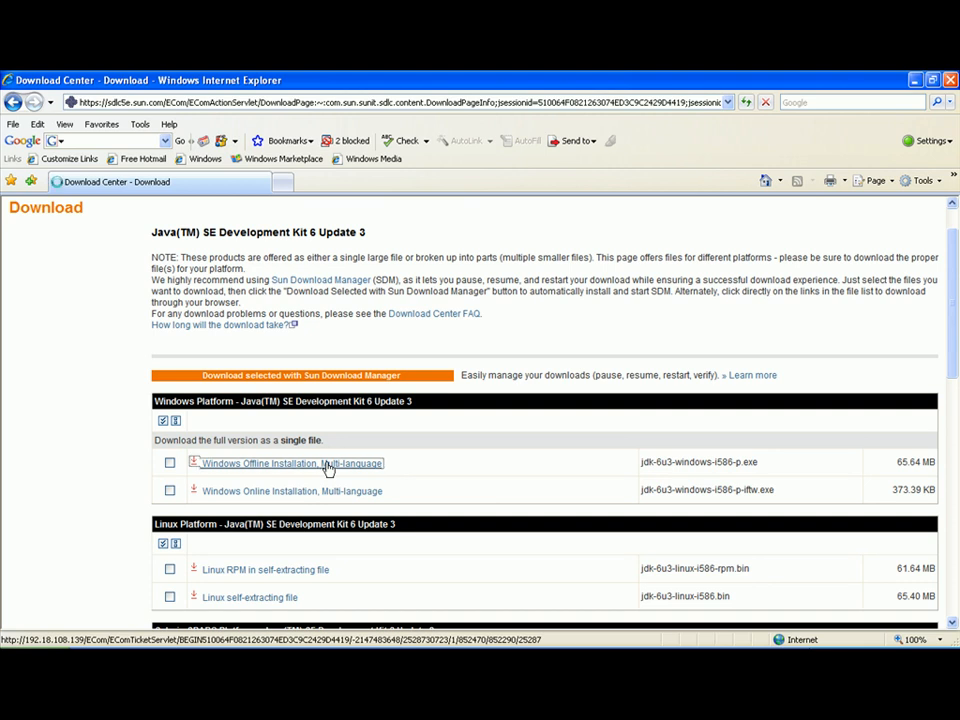
click(291, 462)
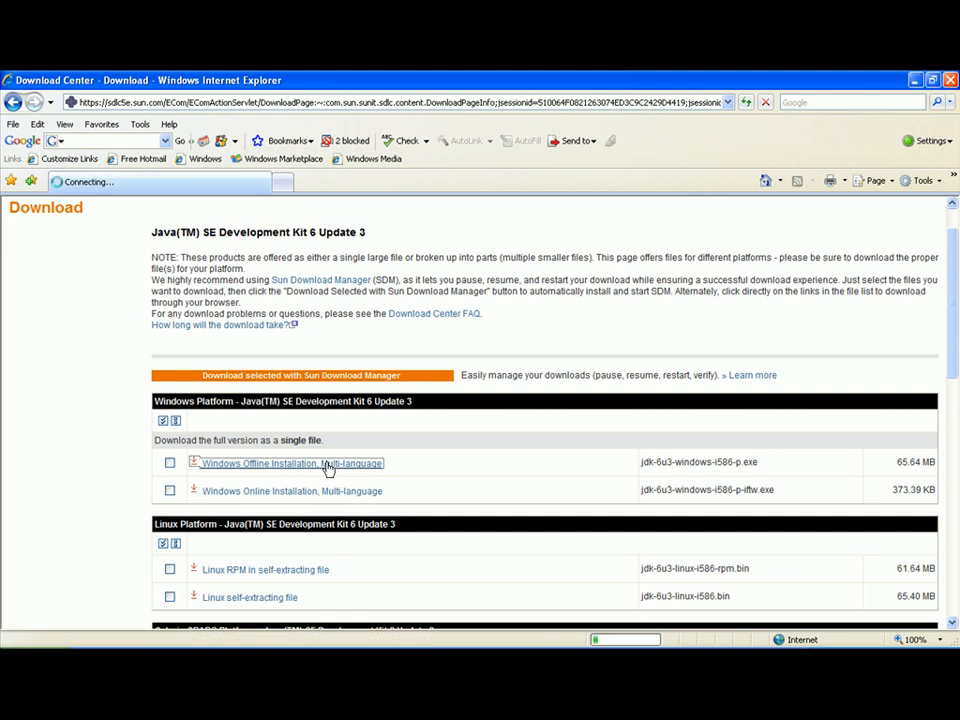
click(291, 462)
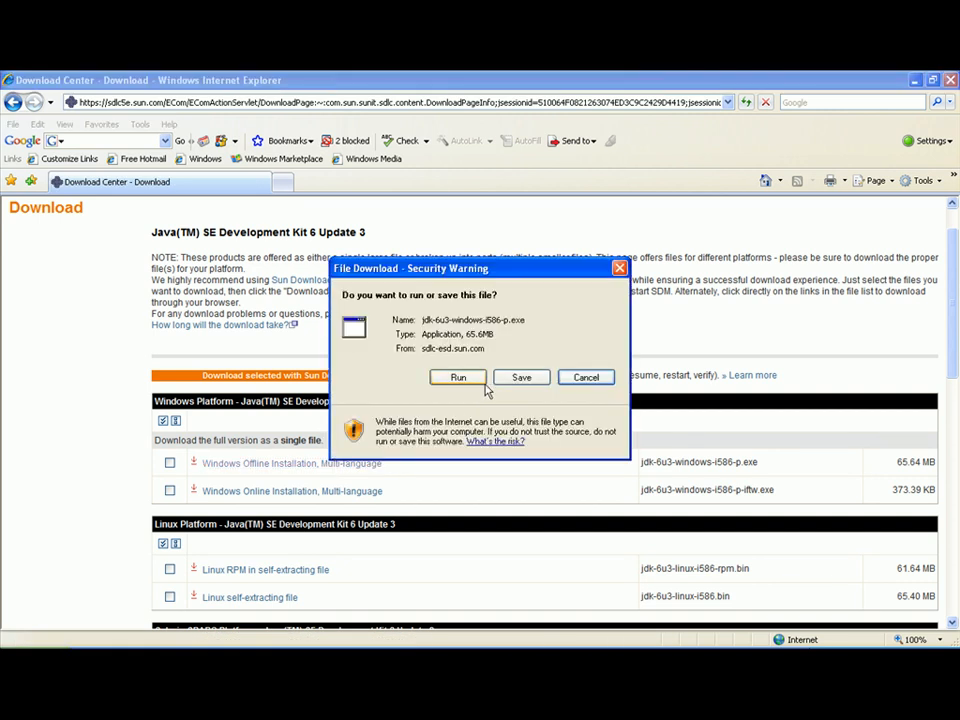
Save jdk-6u3-windows-i586-p.exe into robocode files, replacing the existing copy
click(521, 377)
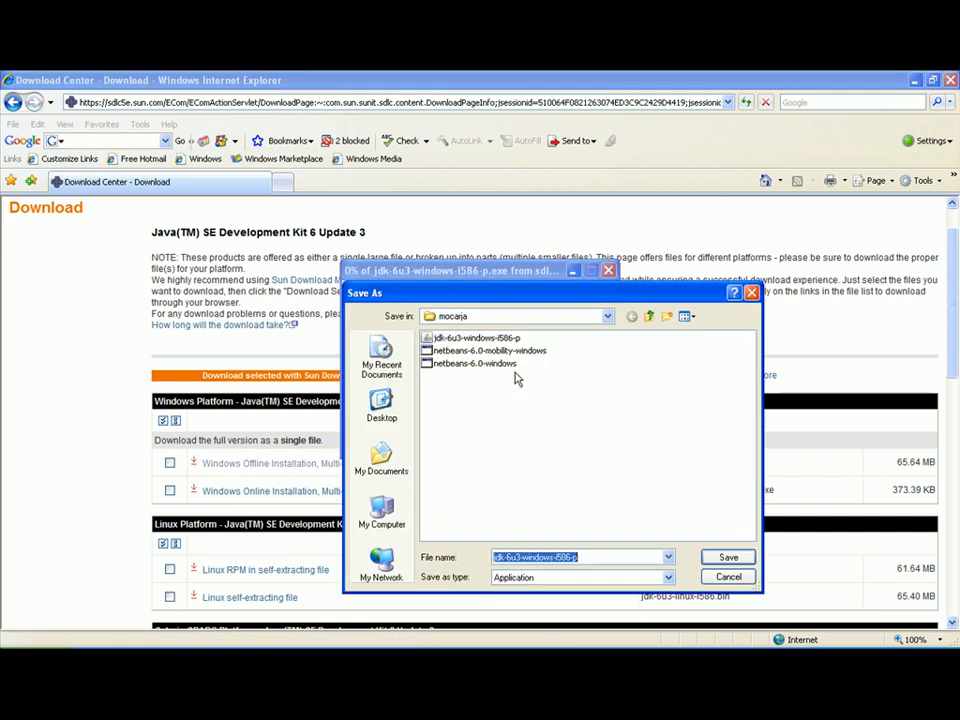
click(606, 316)
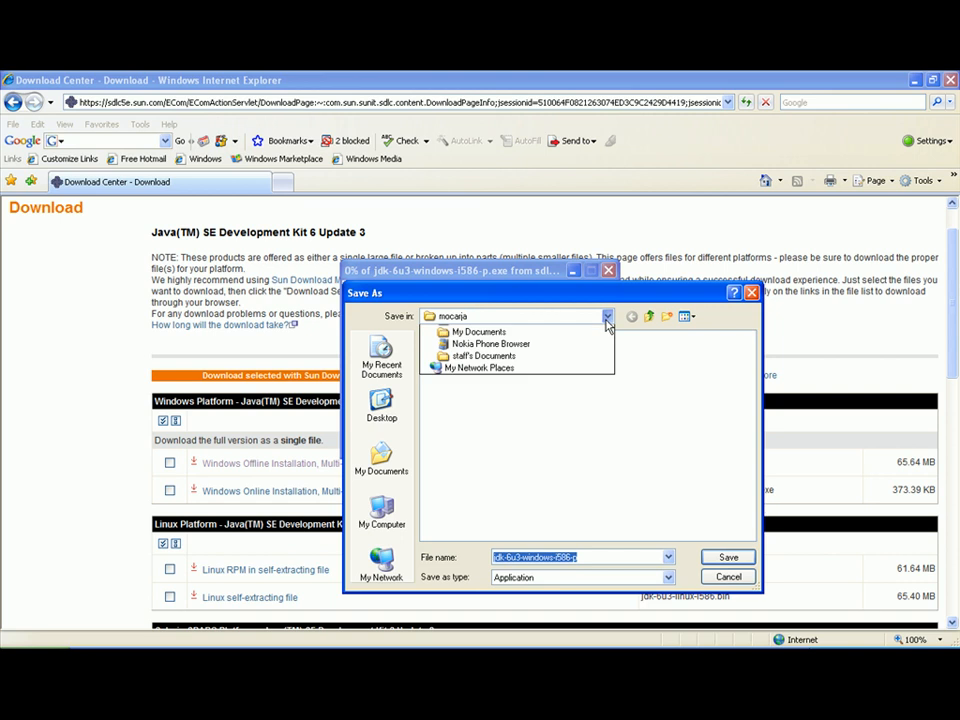
click(607, 316)
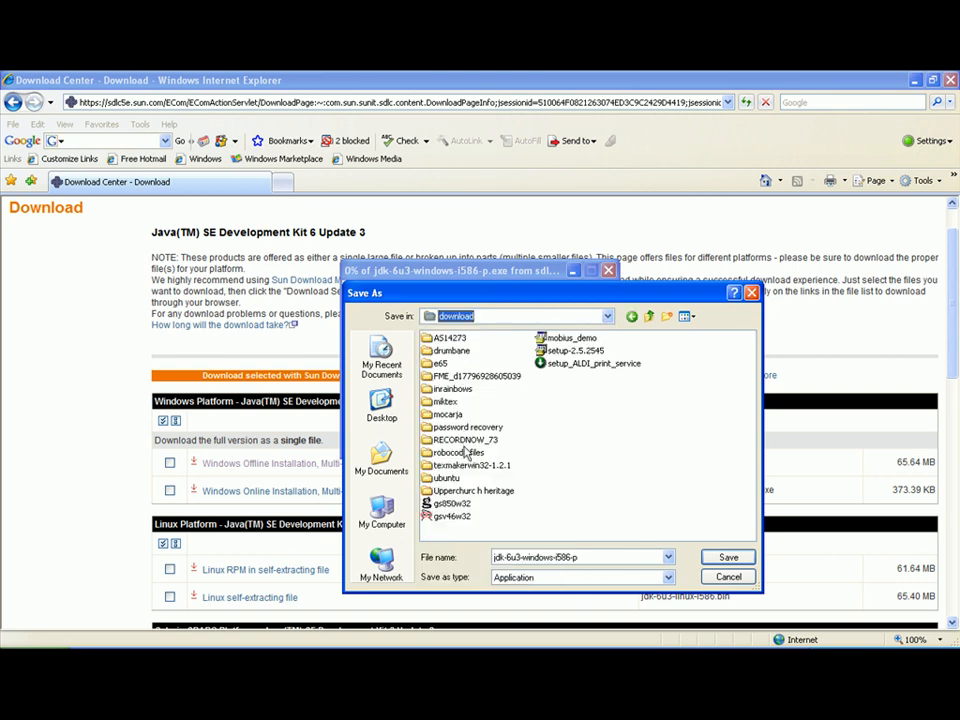
double_click(458, 452)
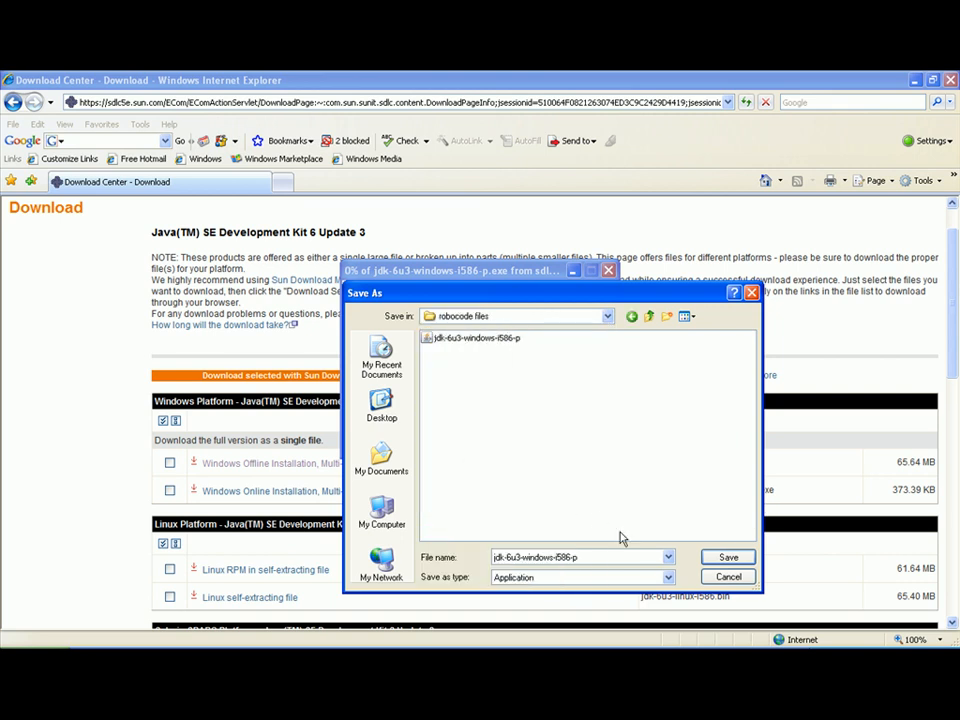
click(727, 557)
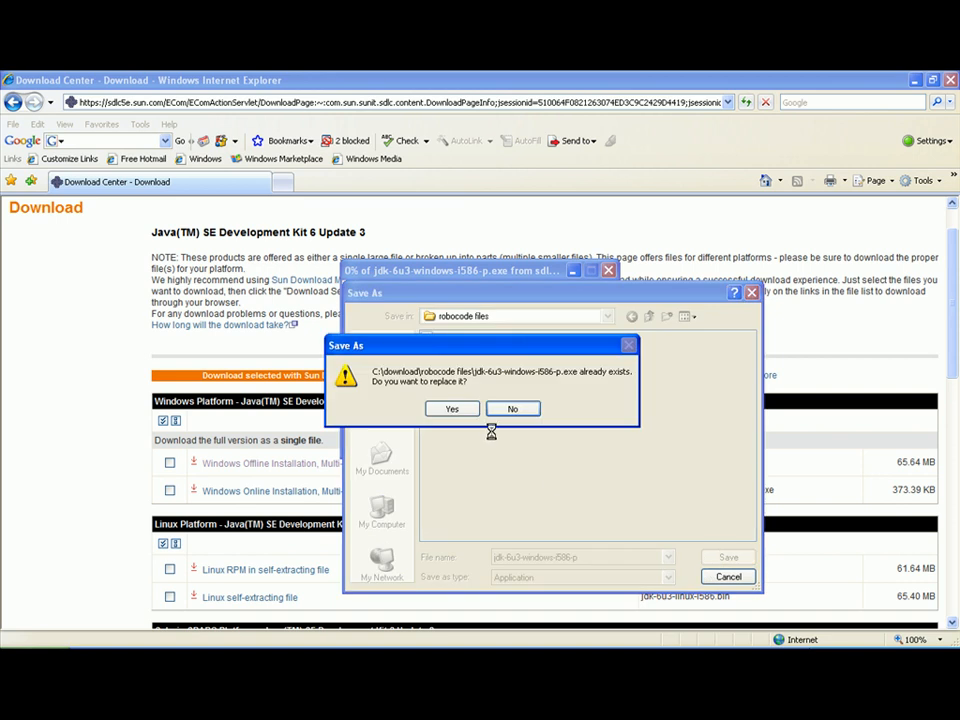
click(451, 408)
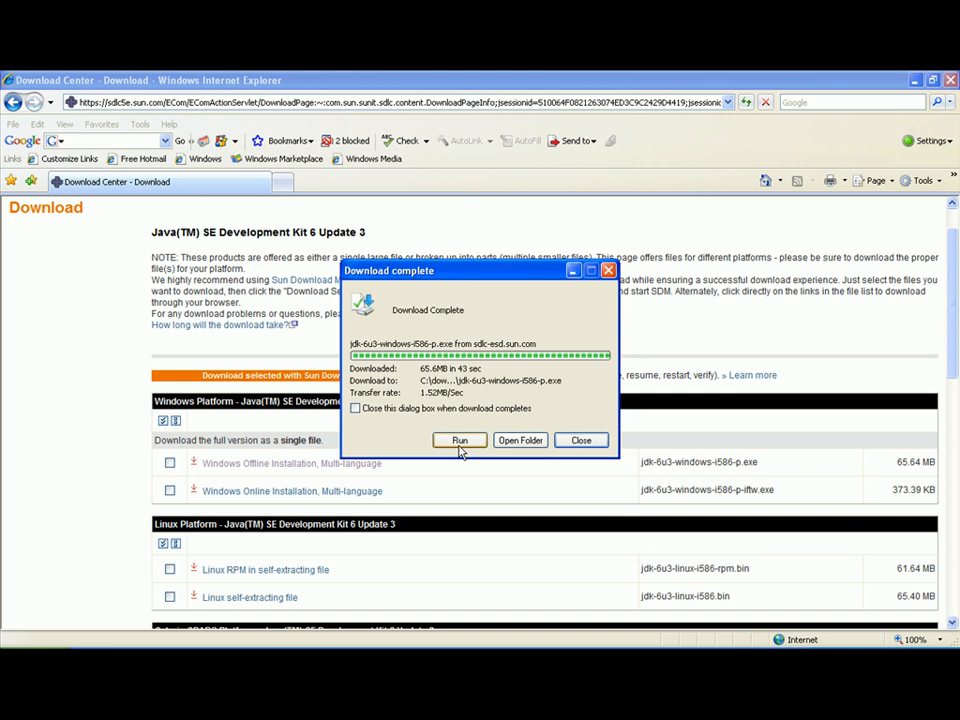
Run the downloaded installer past the security warning and agree to reinstall
click(459, 440)
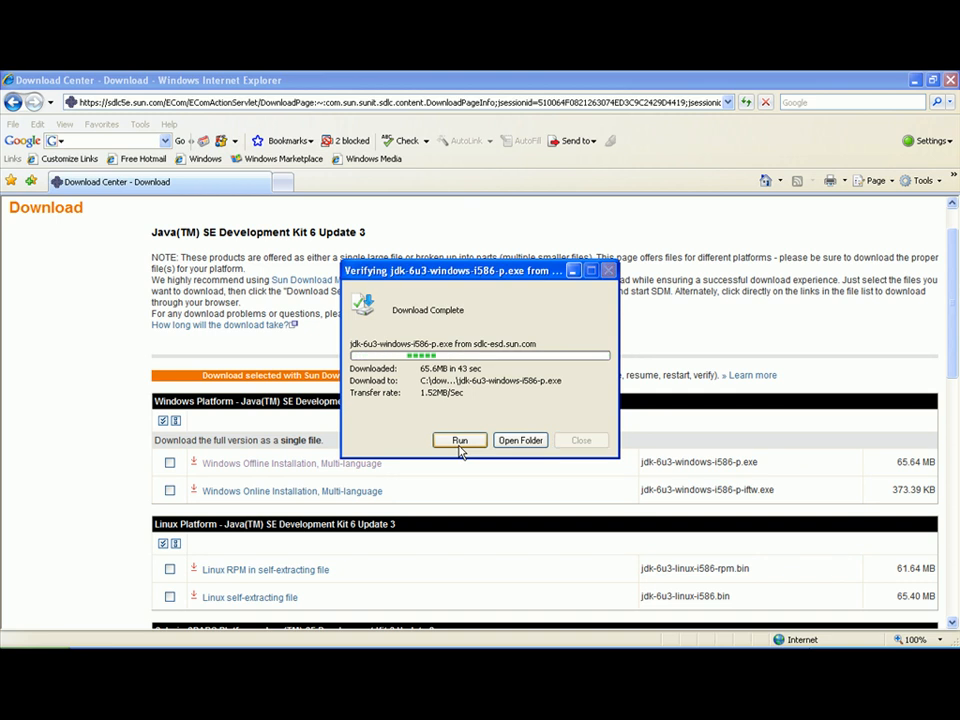
click(459, 440)
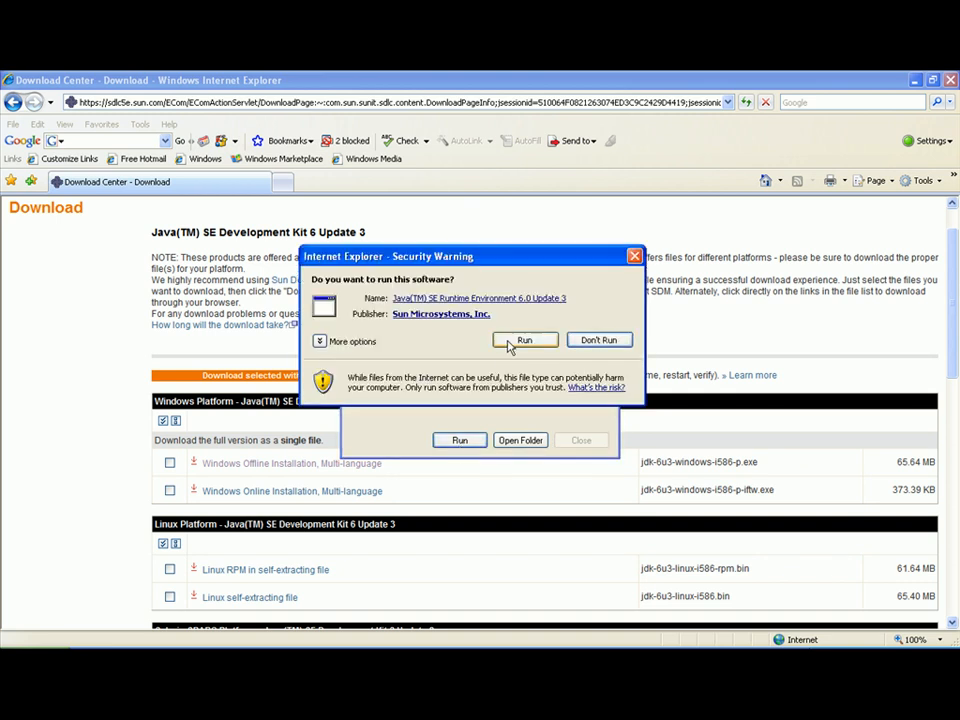
click(524, 340)
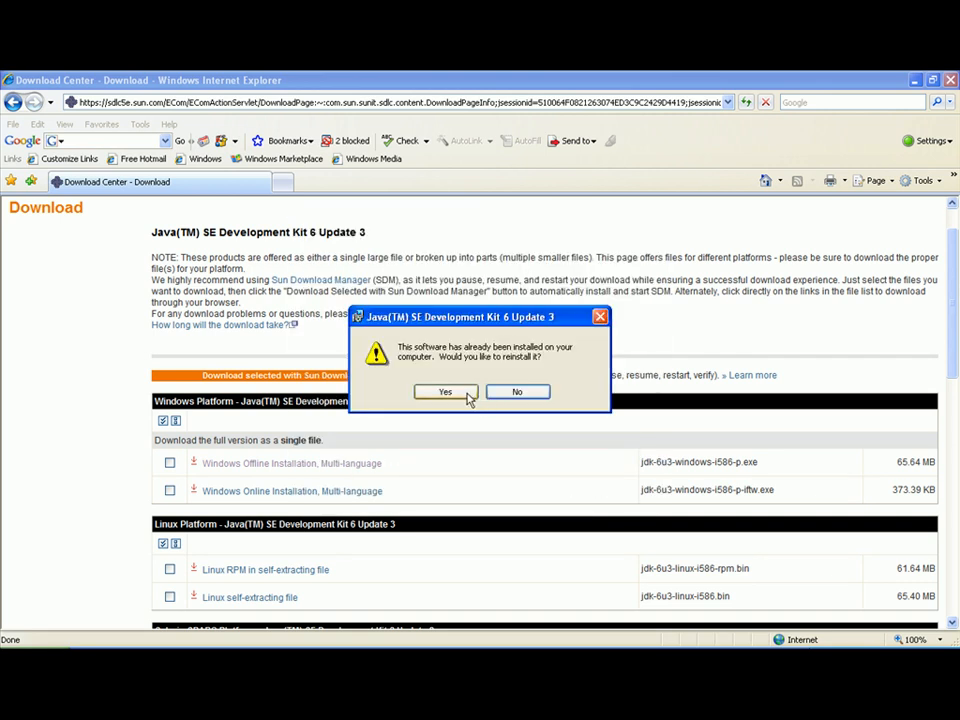
click(444, 391)
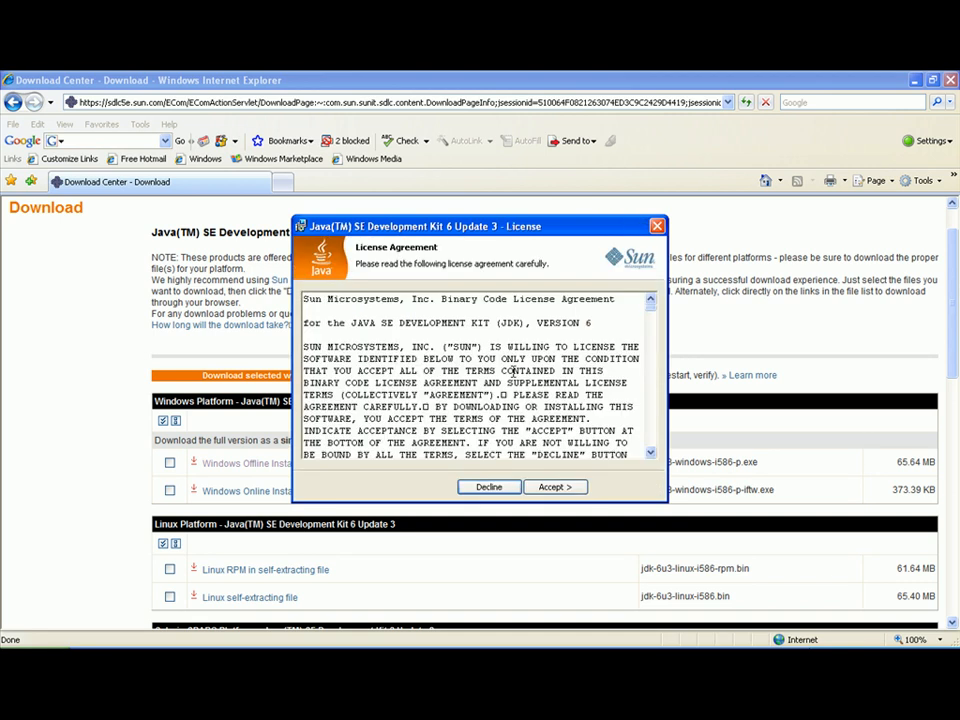
Accept the JDK license and keep the default Custom Setup features
click(555, 487)
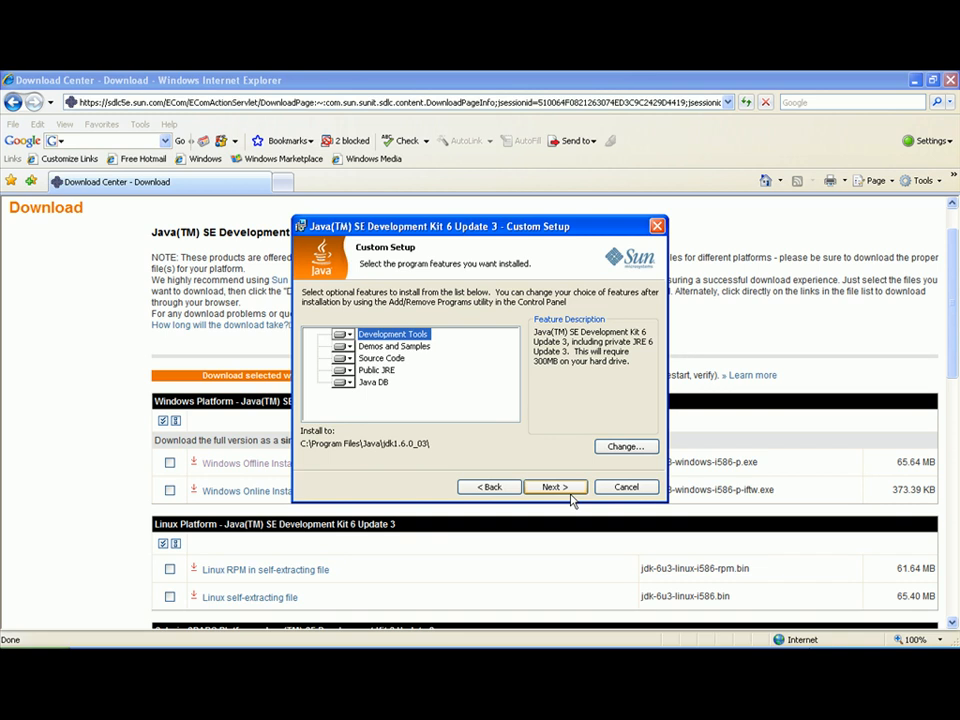
click(554, 487)
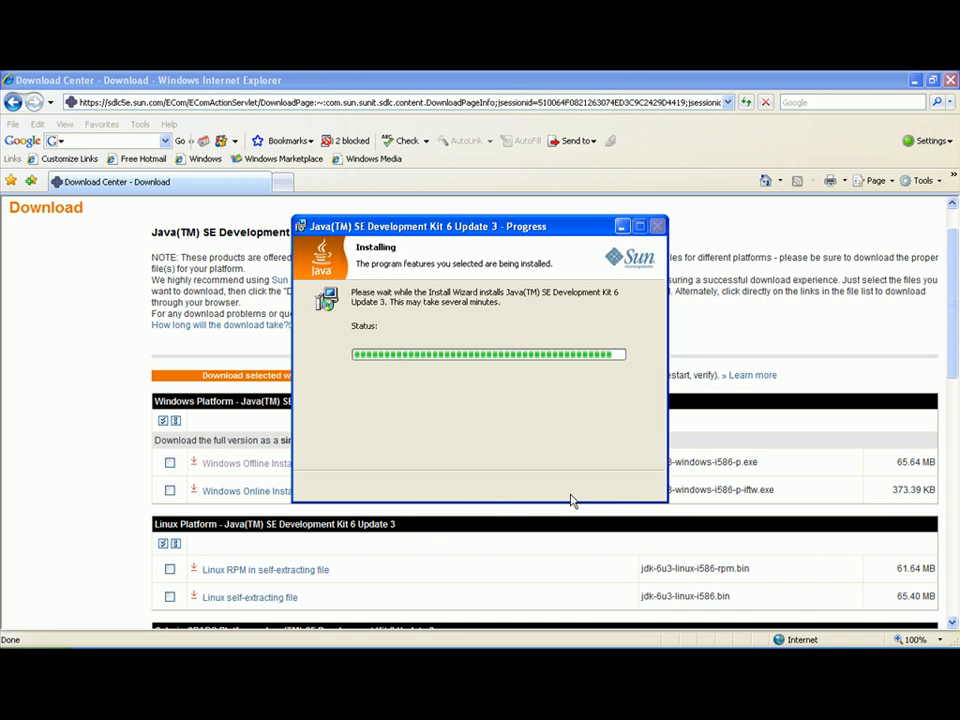